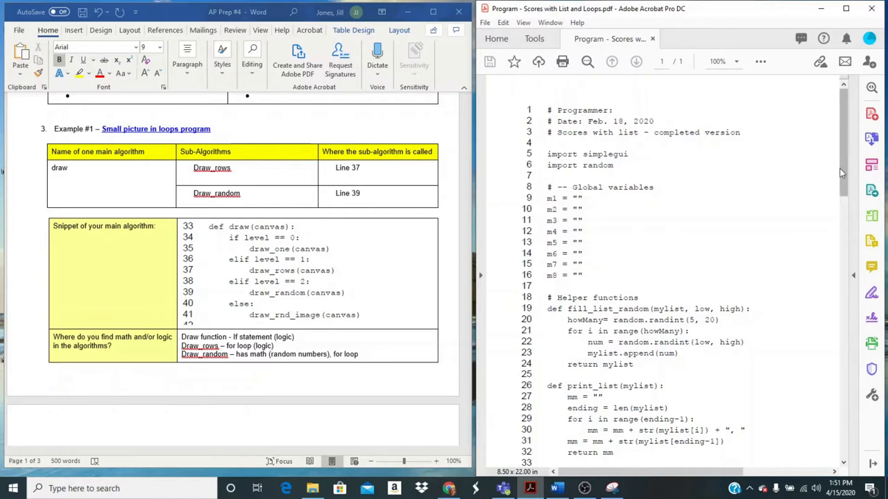
mouse_move(733, 219)
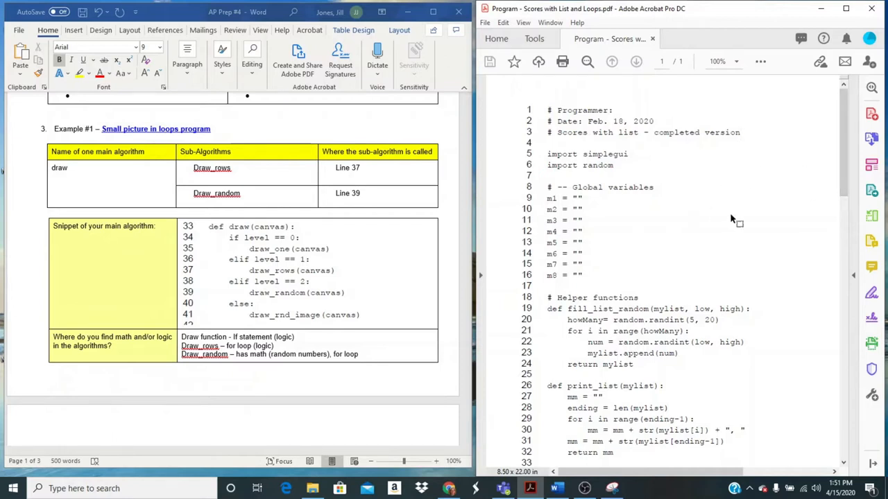
mouse_move(770, 211)
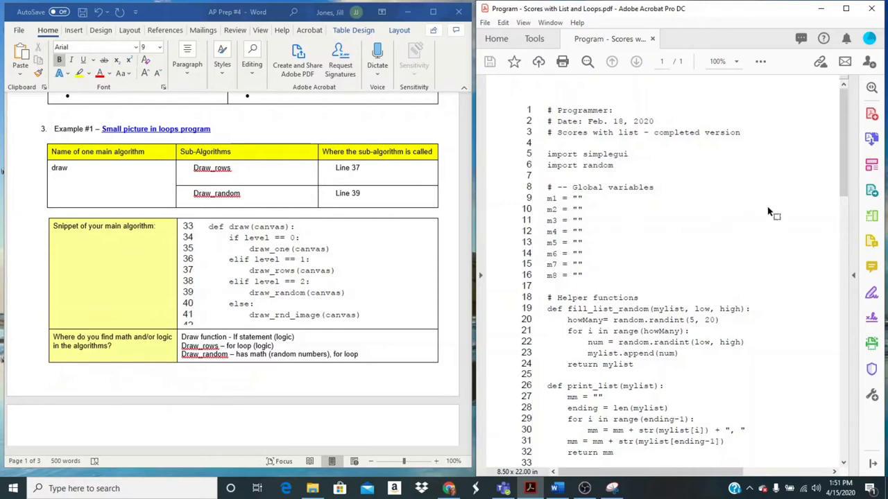
Step: Scroll the Scores with List and Loops PDF down to the scoresKnown and scoresUnknown handlers near line 101
scroll("down", 3)
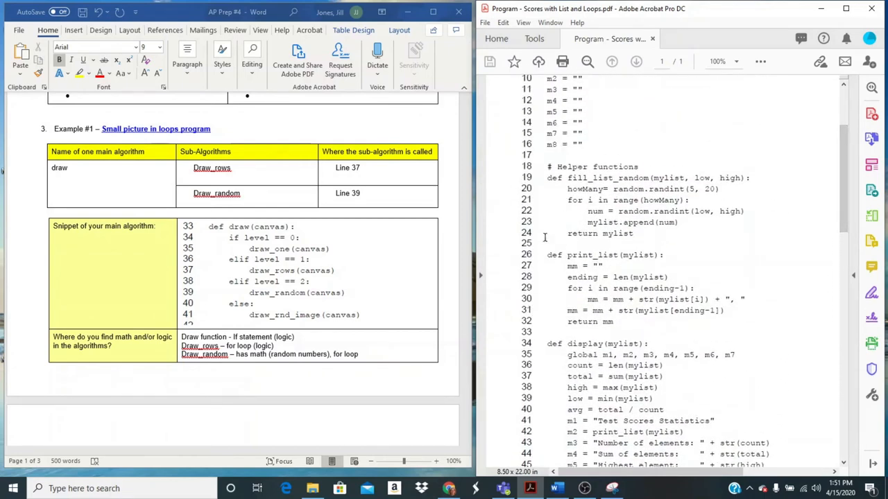
scroll("down", 3)
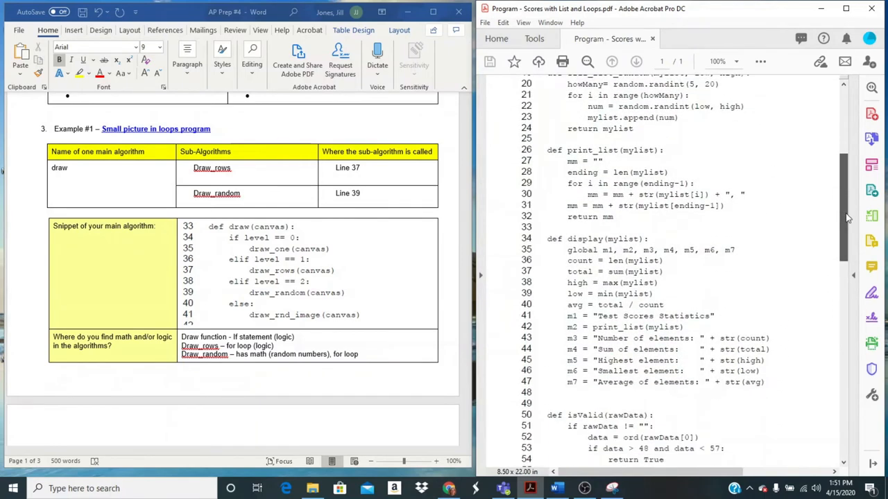
scroll("down", 3)
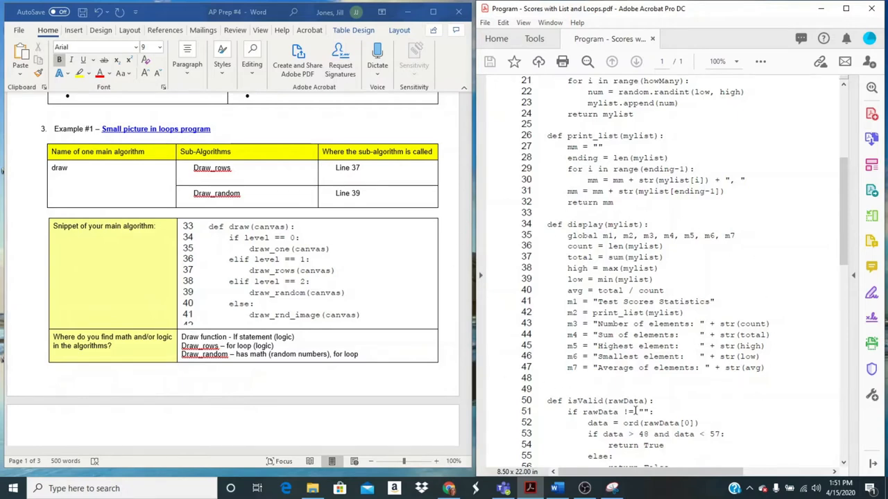
scroll("down", 3)
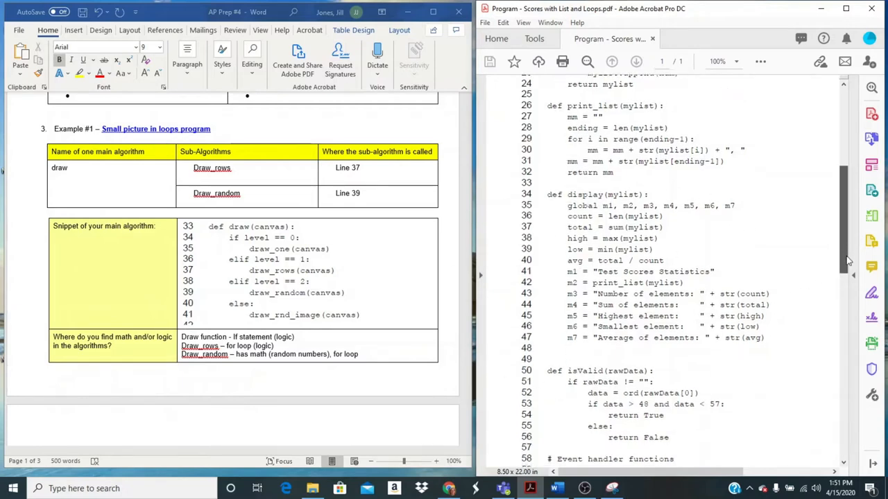
scroll("down", 3)
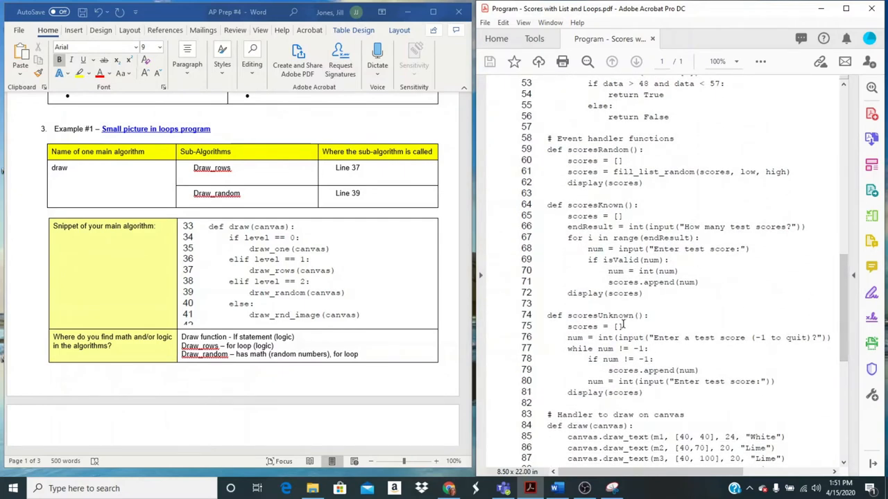
scroll("down", 3)
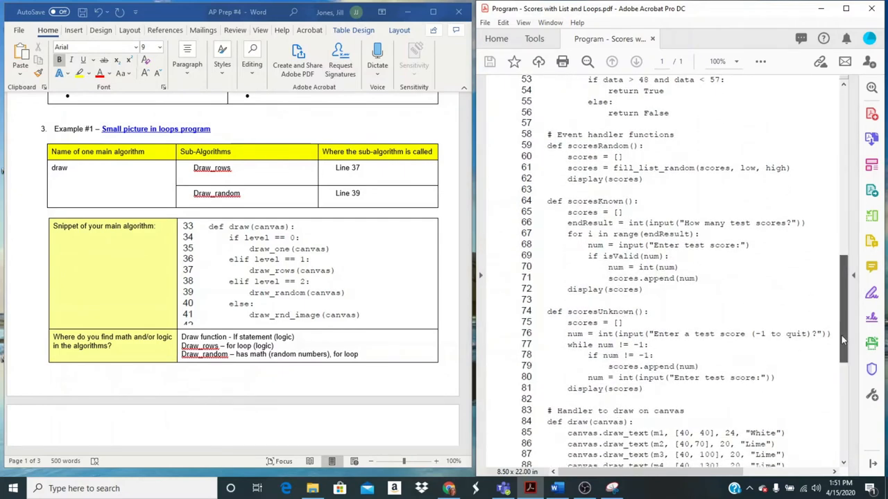
scroll("down", 3)
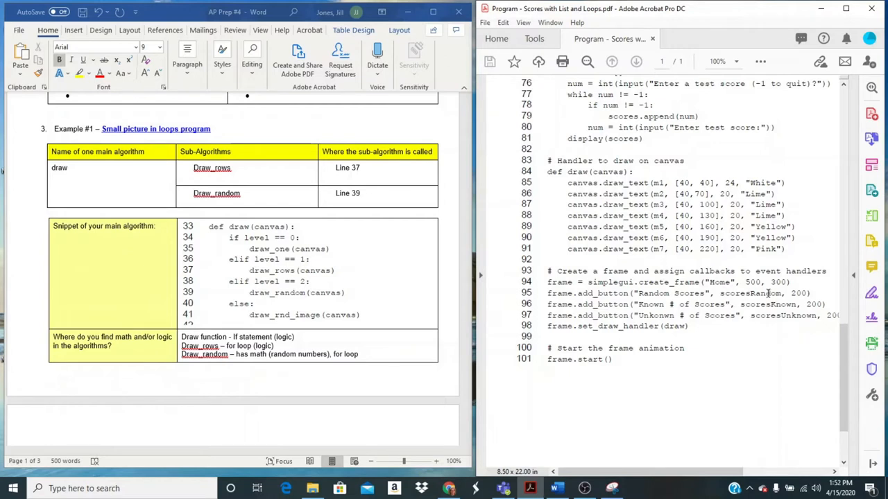
mouse_move(778, 315)
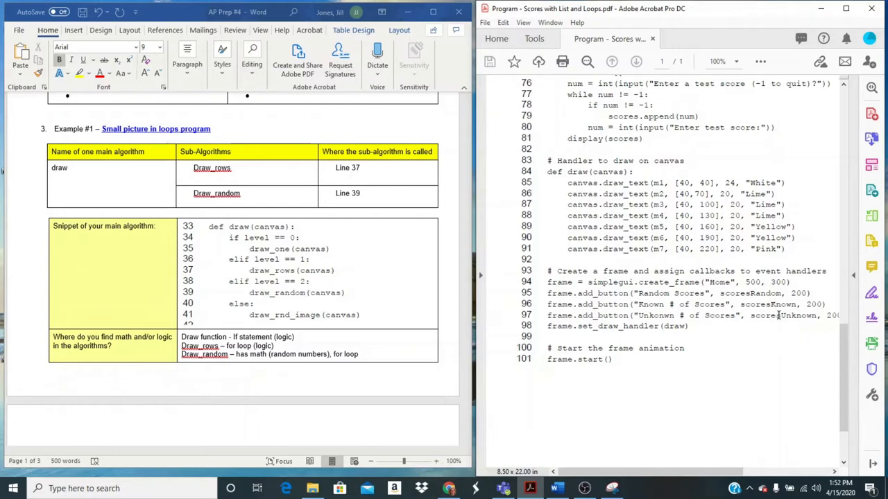
mouse_move(773, 259)
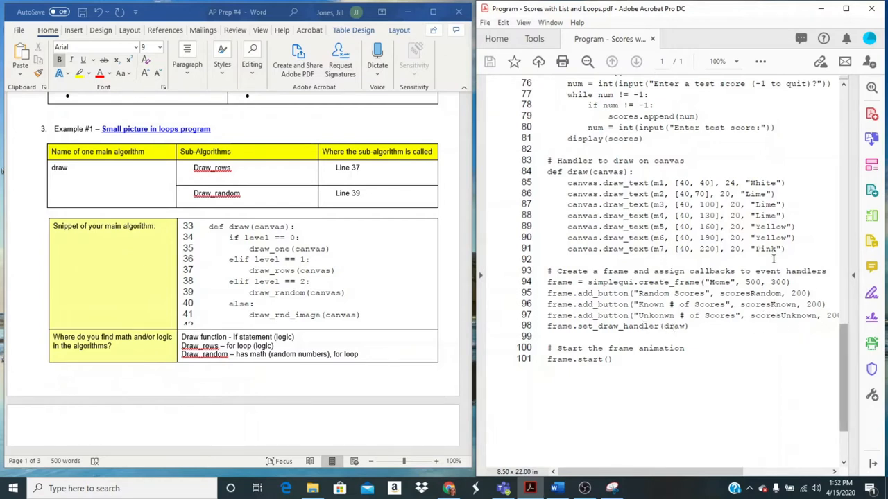
mouse_move(677, 324)
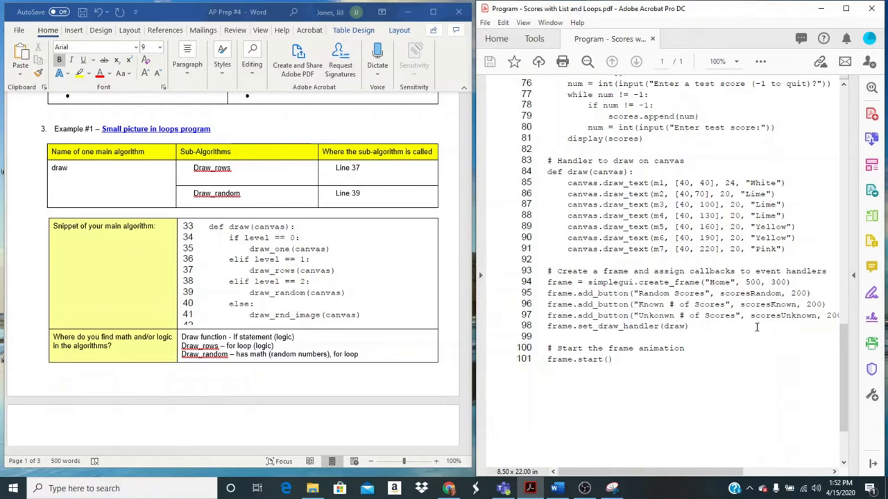
mouse_move(847, 352)
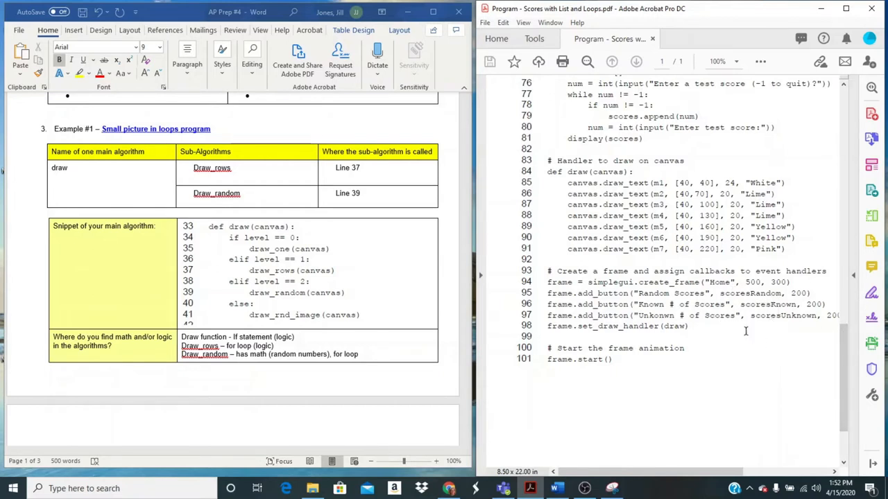
mouse_move(849, 344)
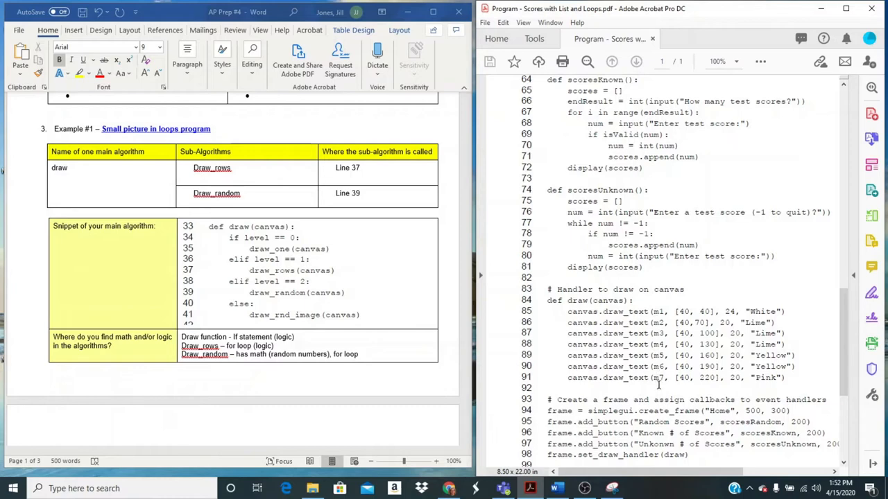
mouse_move(594, 313)
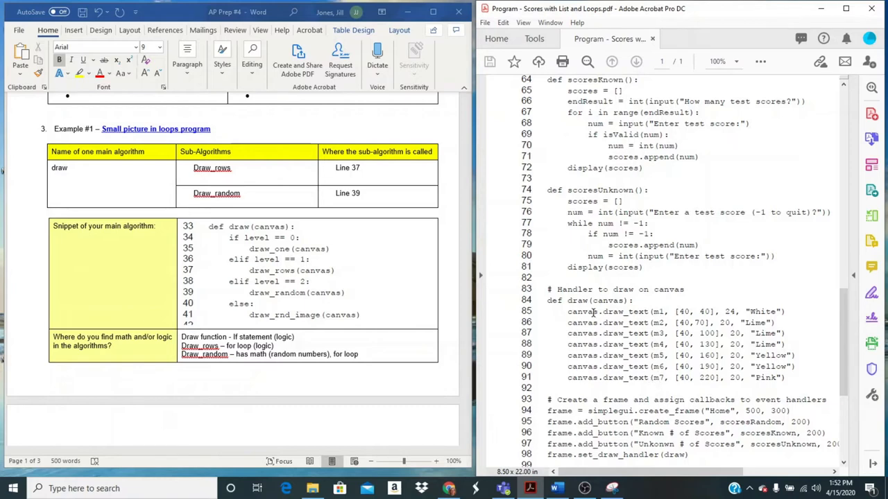
mouse_move(746, 349)
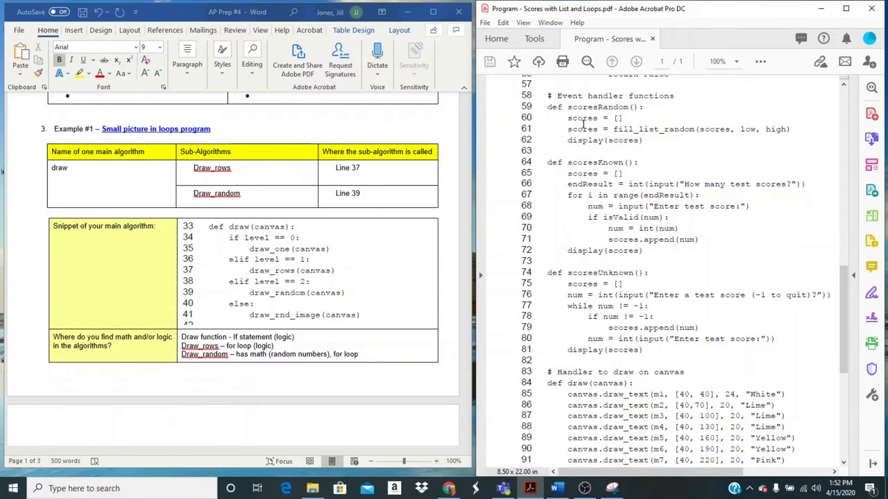
mouse_move(570, 142)
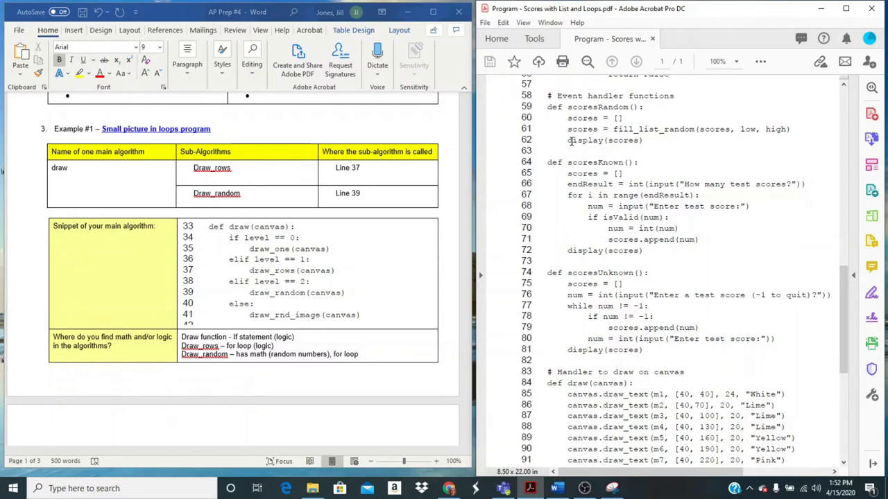
double_click(604, 140)
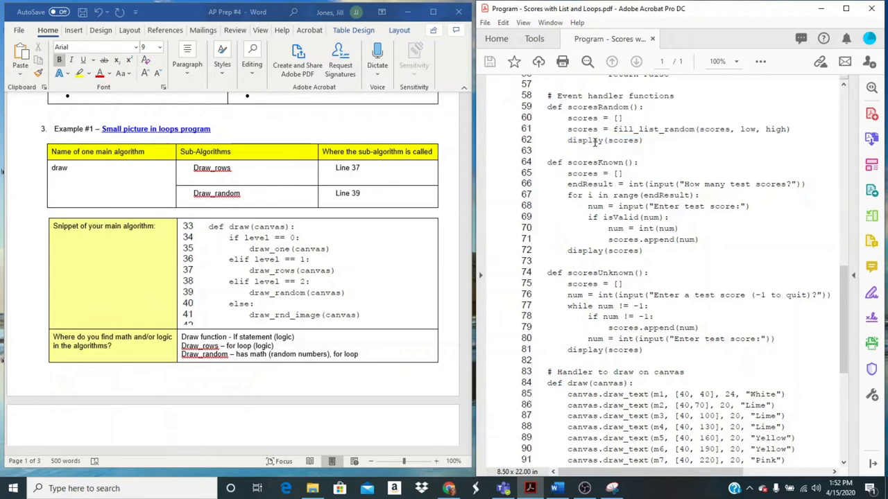
mouse_move(635, 257)
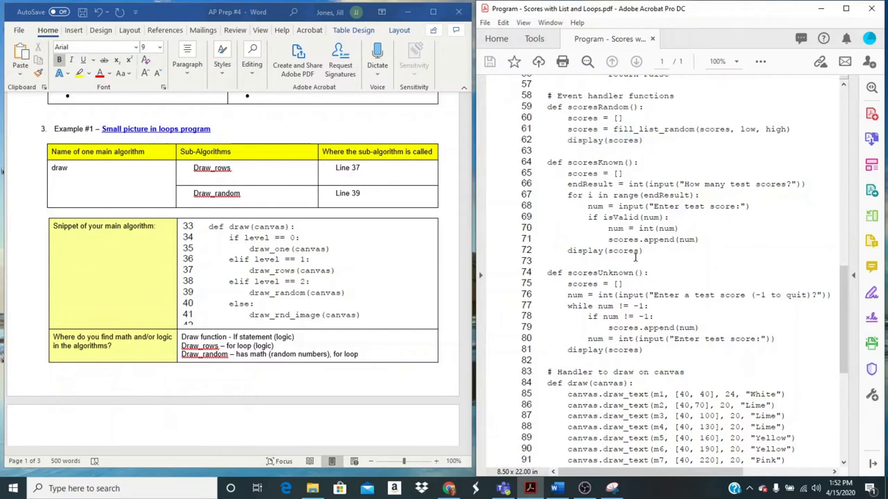
double_click(619, 216)
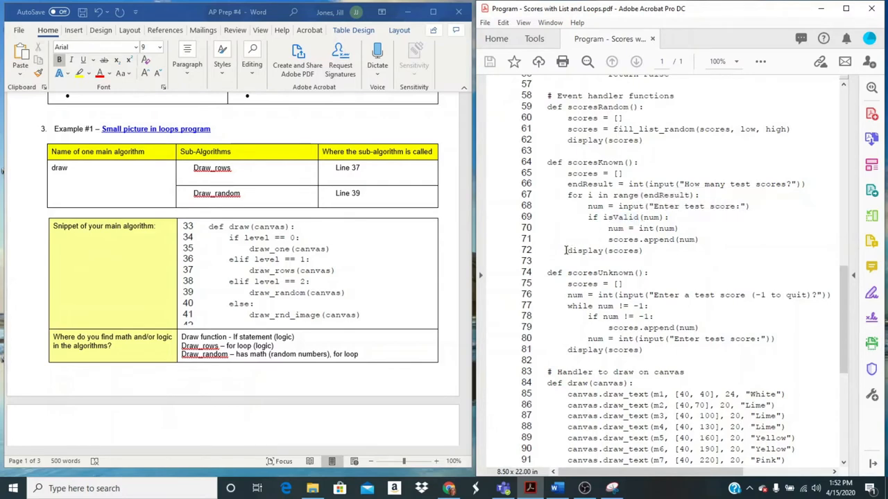
double_click(603, 250)
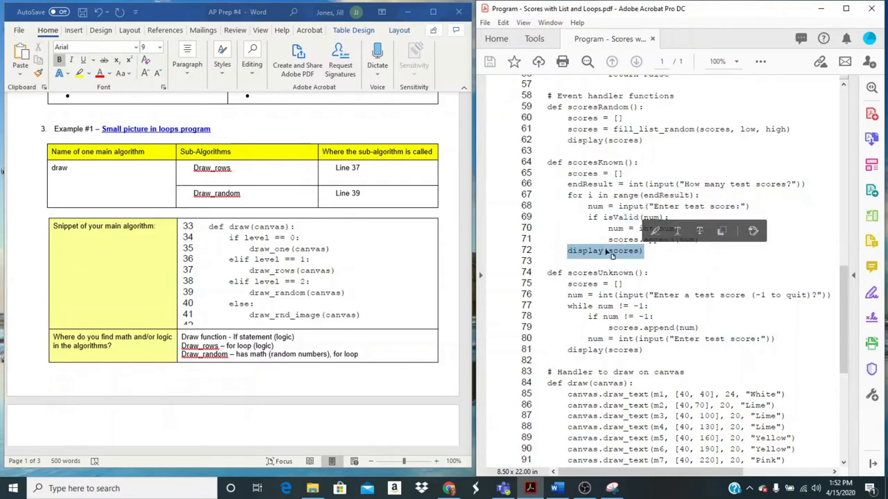
mouse_move(644, 319)
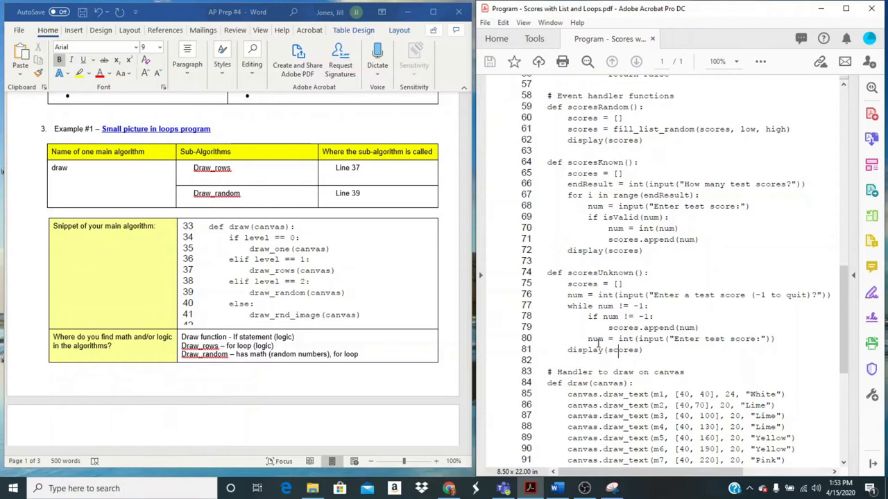
double_click(603, 349)
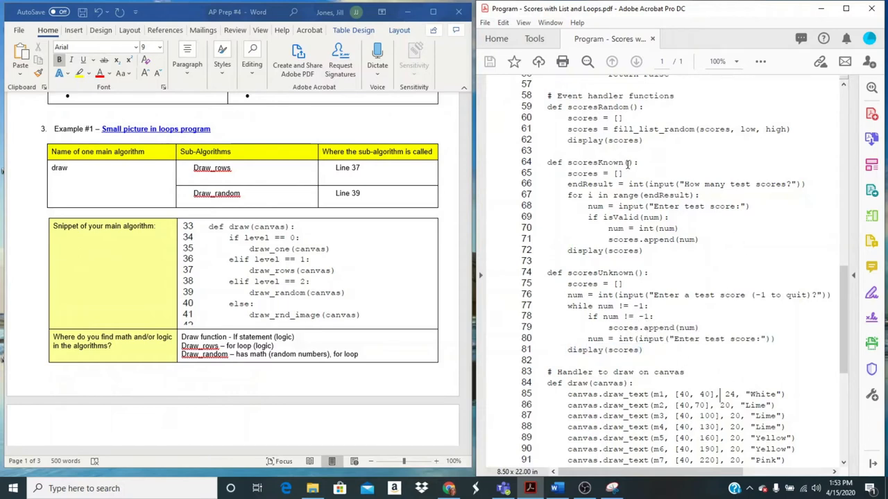
mouse_move(516, 200)
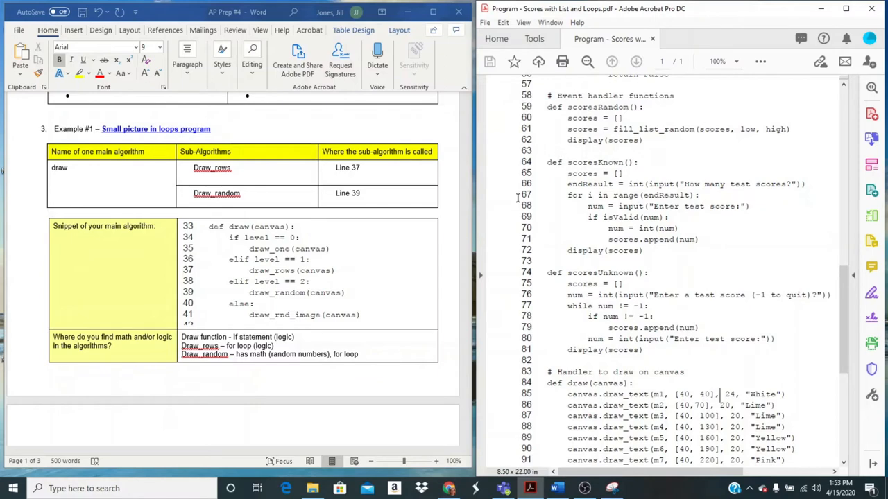
mouse_move(637, 264)
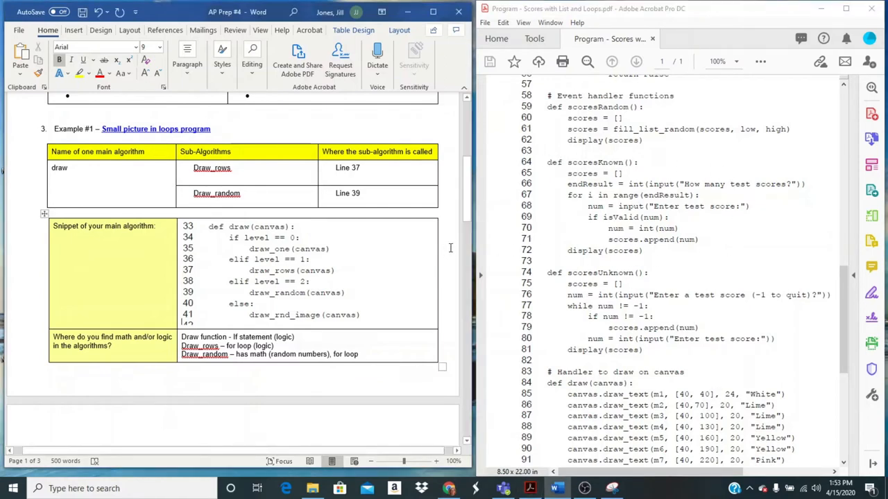
Step: Enter scoresKnown as the main algorithm in the Example #2 table
scroll("down", 3)
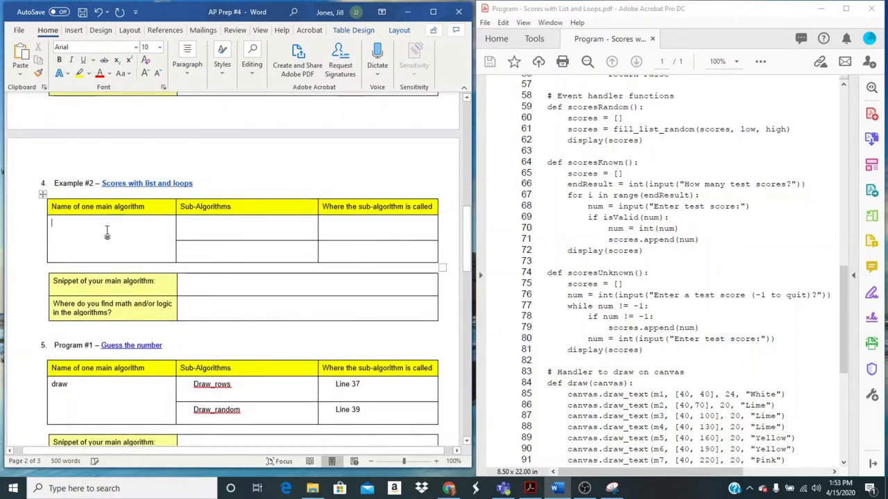
type("score")
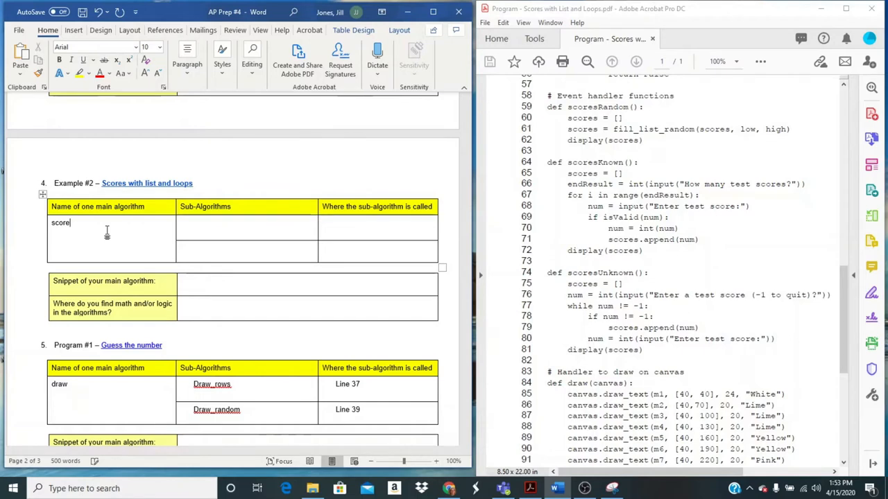
type("sKnown")
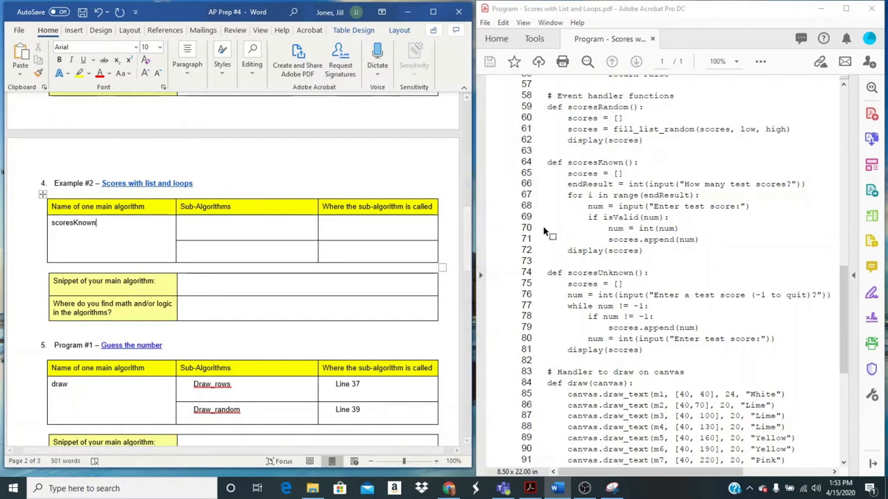
double_click(620, 217)
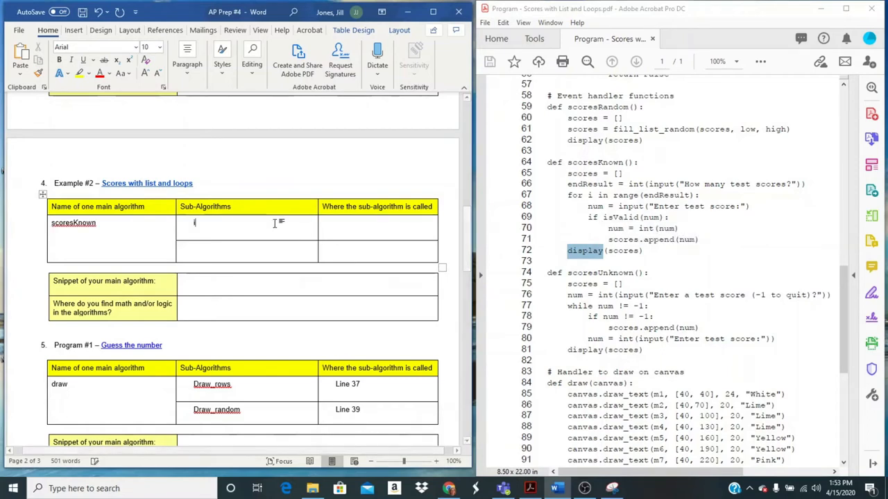
Step: List sub-algorithms isValid and display, called at Line 69 and Line 72
type("isValid")
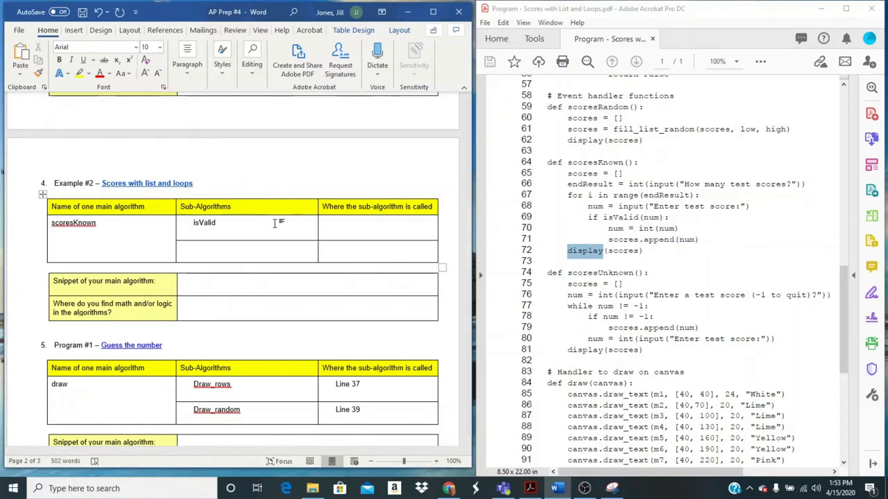
type("display")
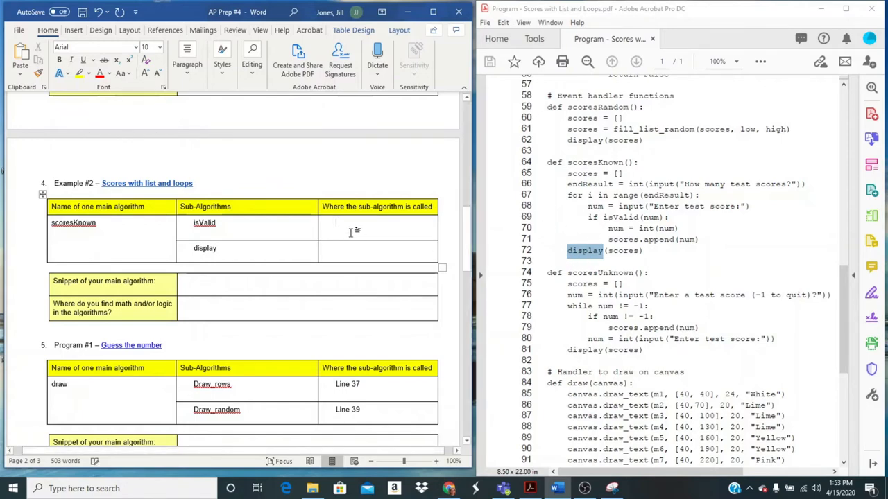
type("Line 69")
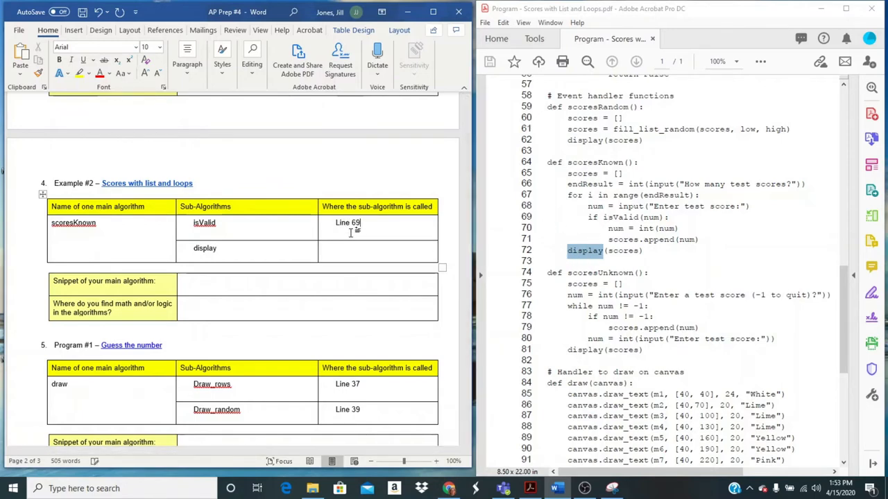
type("Li")
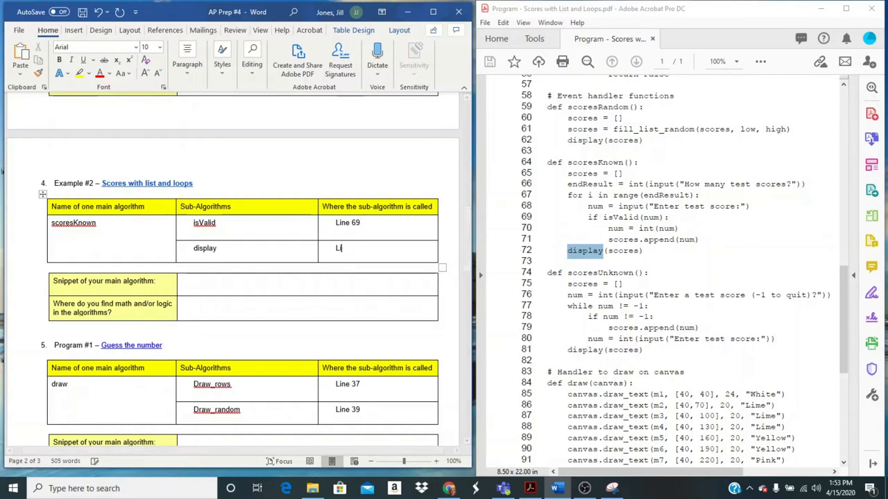
type("Line 72")
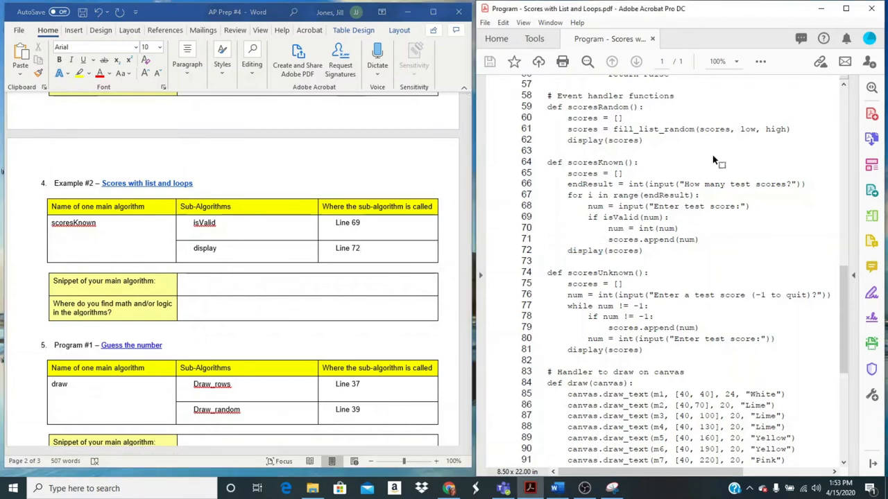
Step: Snip scoresKnown's code lines 64–72 and paste the capture into the main-algorithm snippet cell
left_click(529, 488)
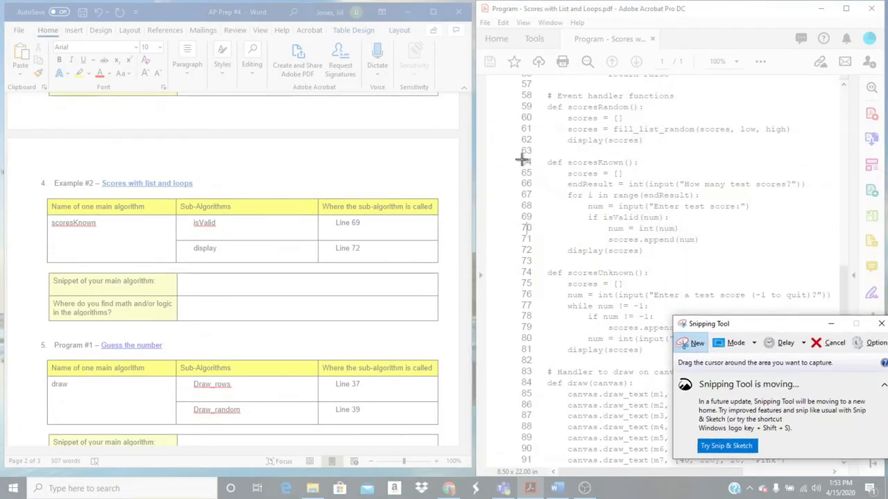
left_click_drag(520, 158, 807, 258)
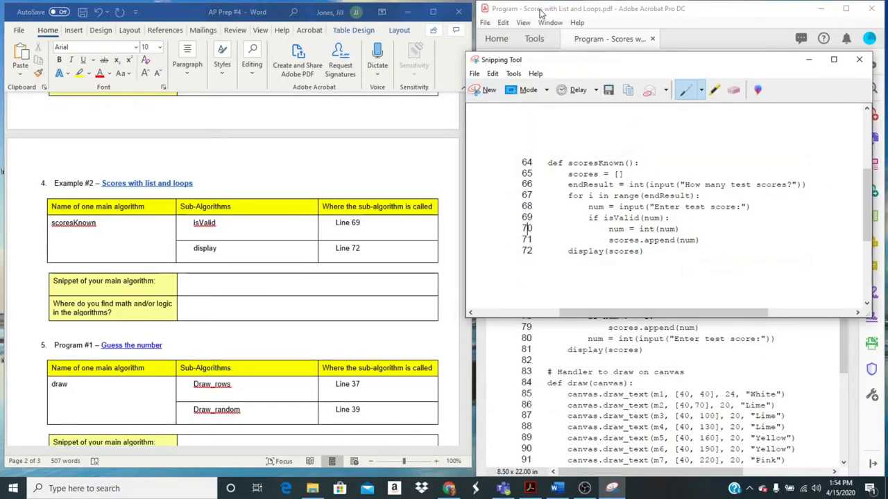
mouse_move(211, 297)
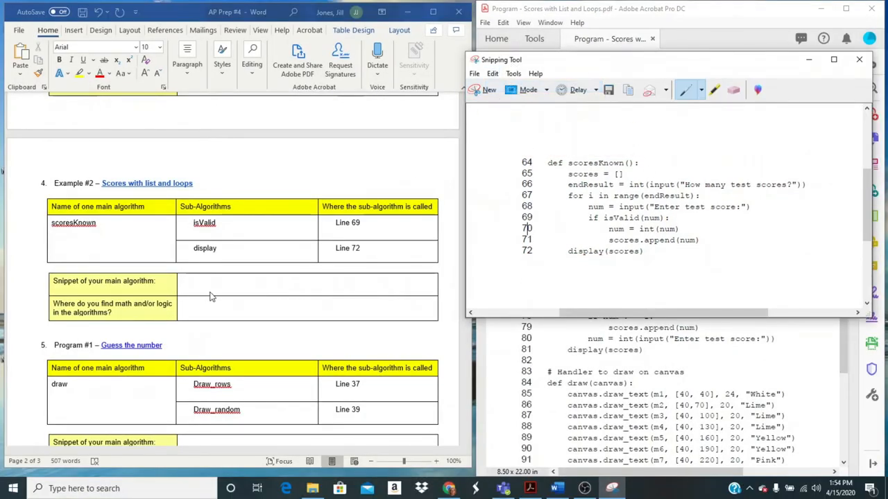
left_click(194, 283)
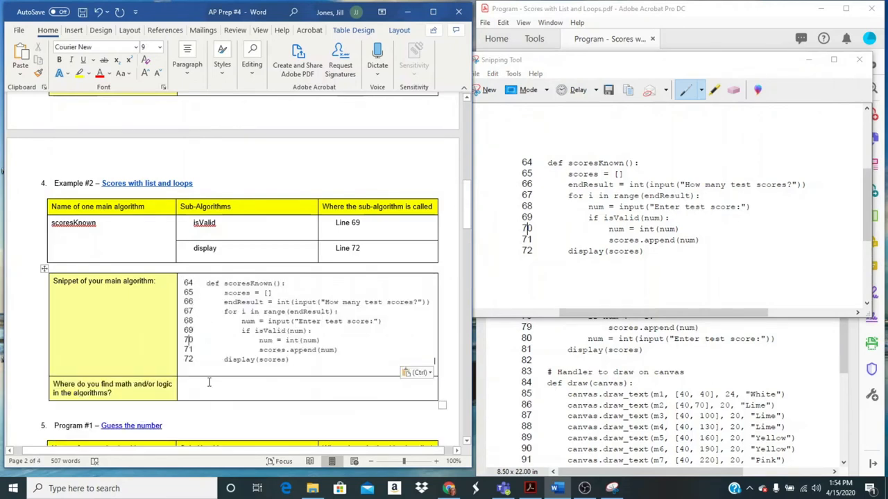
left_click(208, 388)
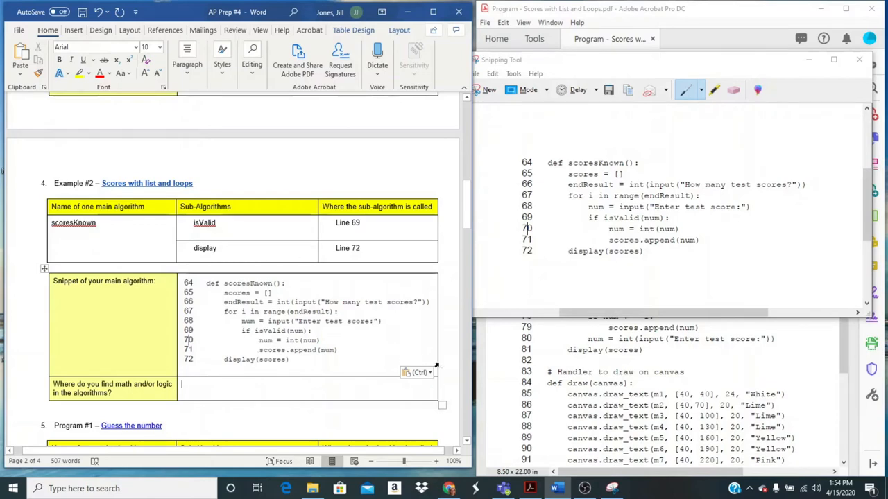
Step: Write 'scoresKnown – if statement (logic)' and start 'isValid –' and 'display -' lines in the math/logic cell
type("scoresKnown -")
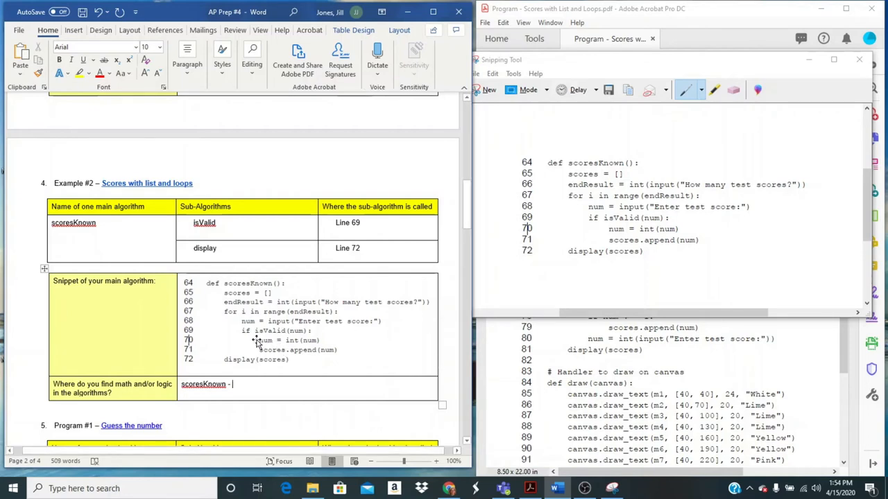
mouse_move(305, 338)
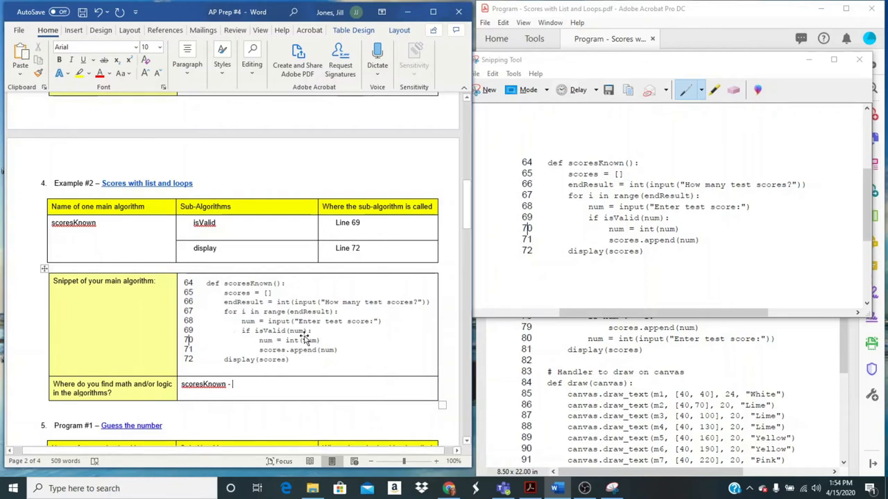
mouse_move(287, 269)
type("– if statement (logic")
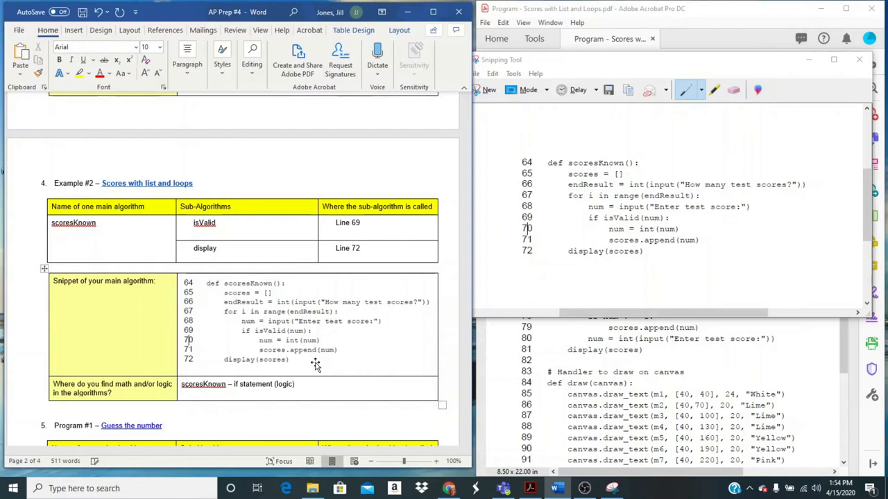
type("isValid –")
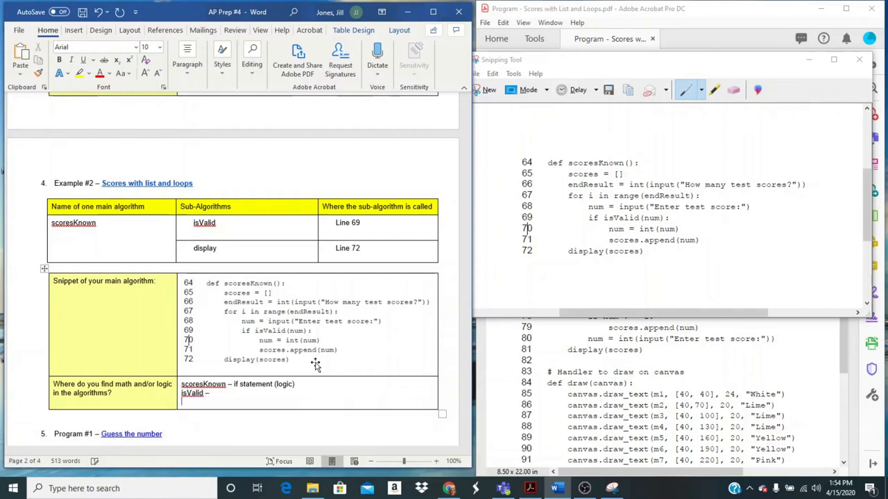
type("display -")
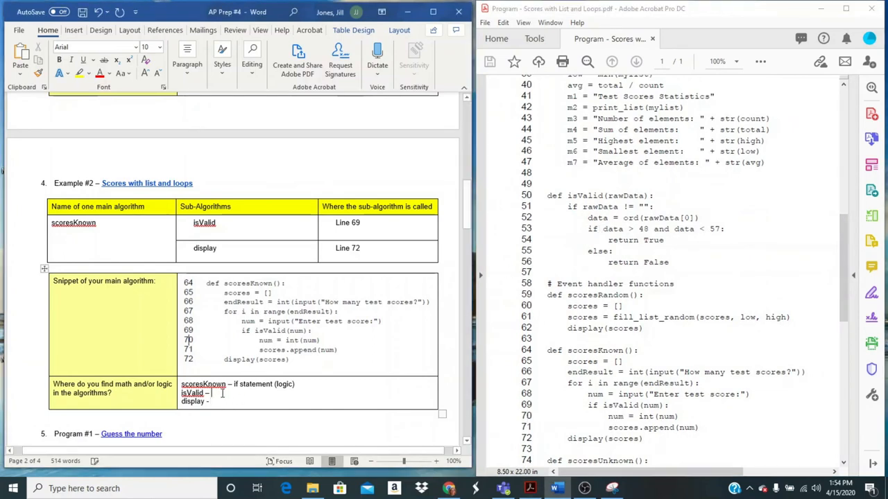
Step: Complete the notes: isValid – if statement (logic), display – calc average (math)
type("if statement (logic")
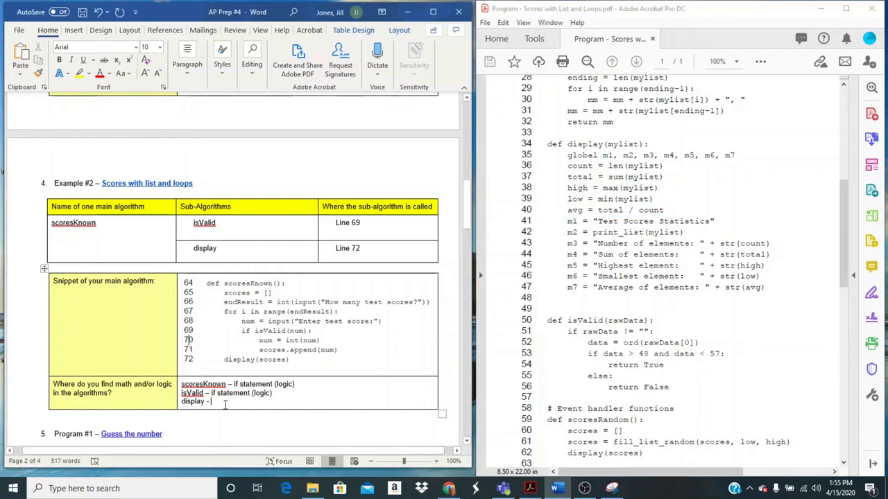
type("calc average (math")
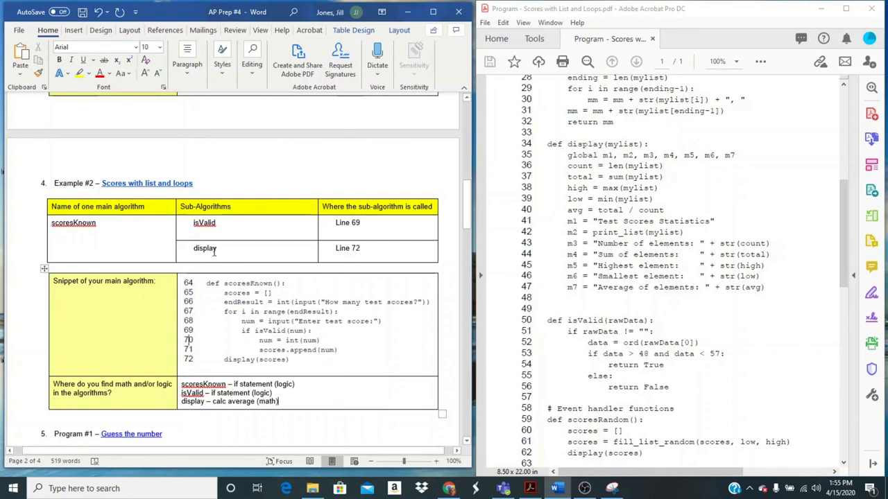
mouse_move(244, 262)
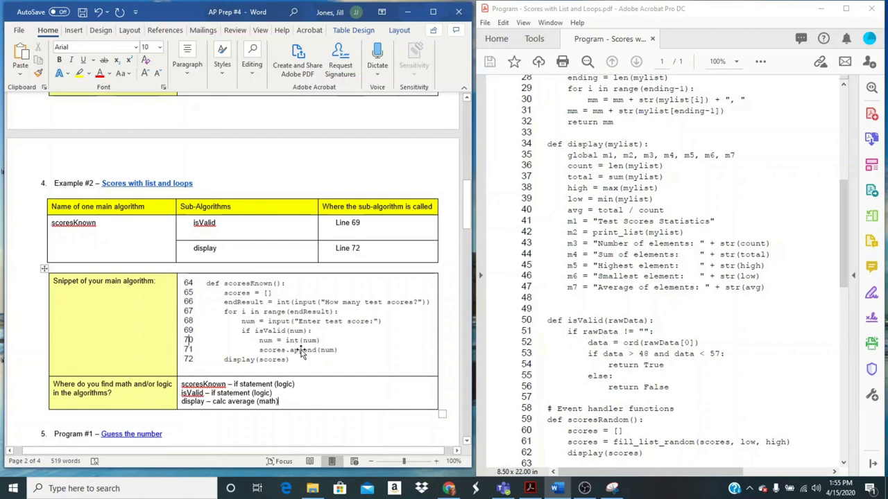
mouse_move(243, 338)
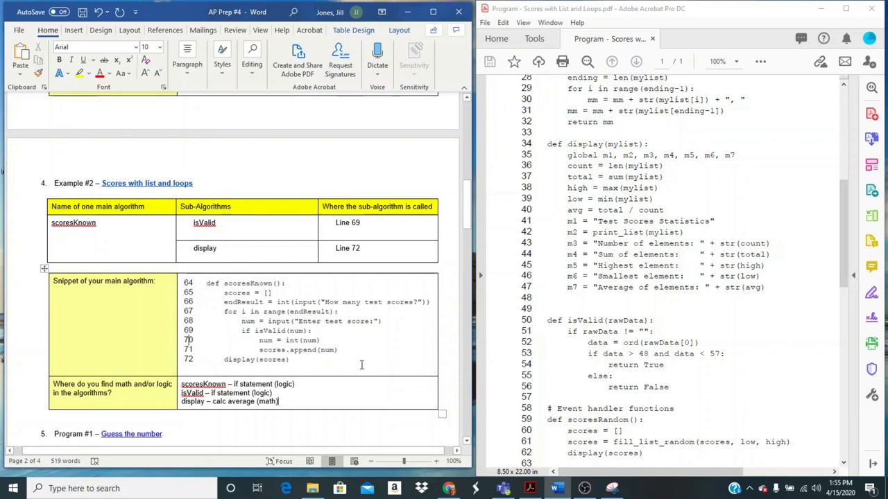
Step: Scroll the worksheet down to the Program #4 Falling Cherries table and Reflection section
scroll("down", 3)
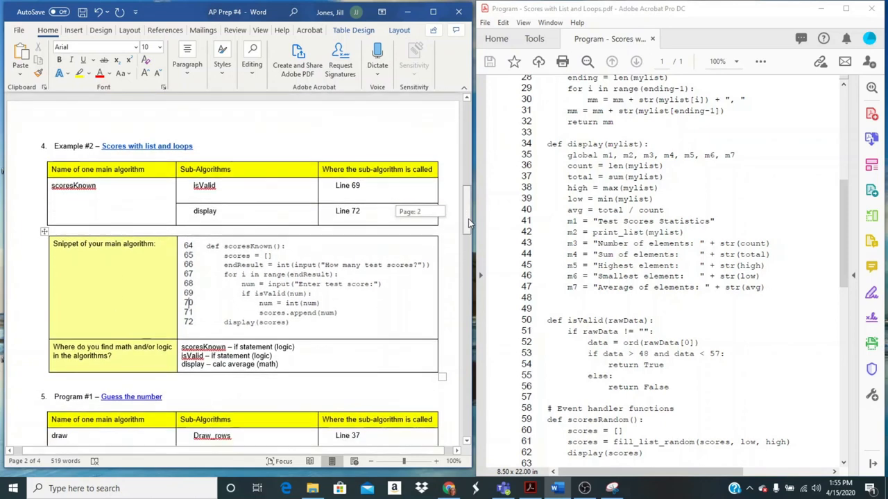
scroll("down", 3)
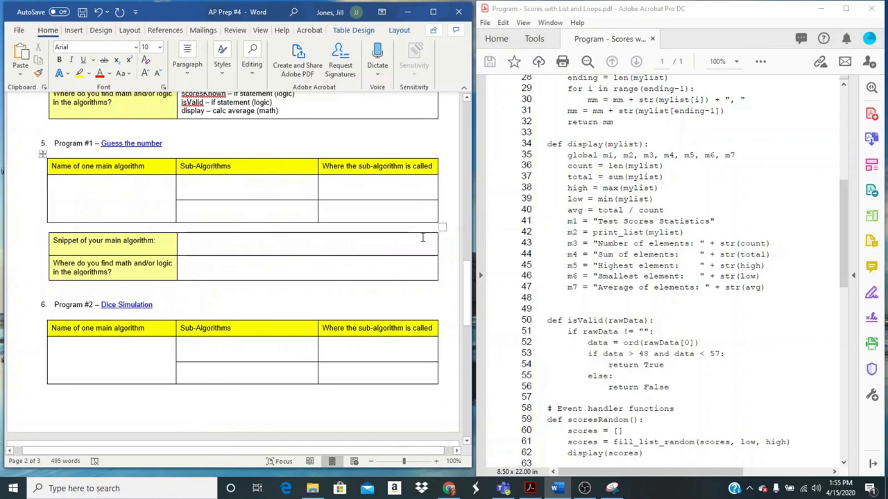
scroll("down", 3)
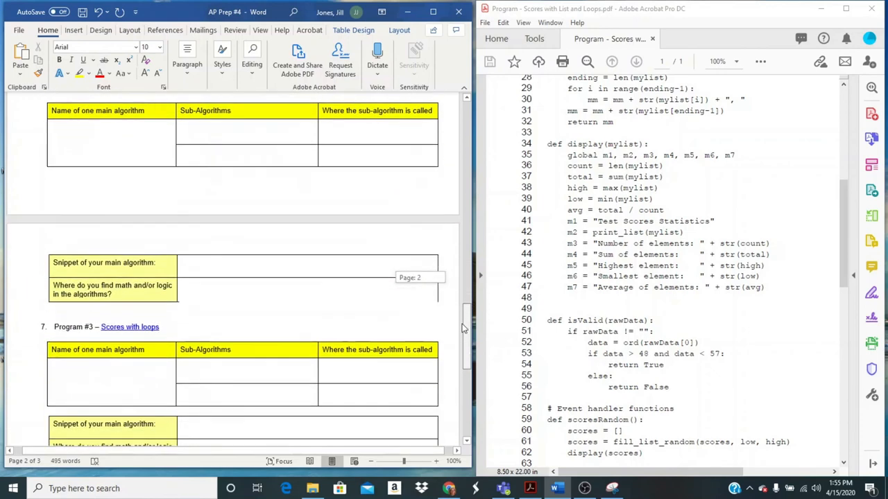
scroll("down", 3)
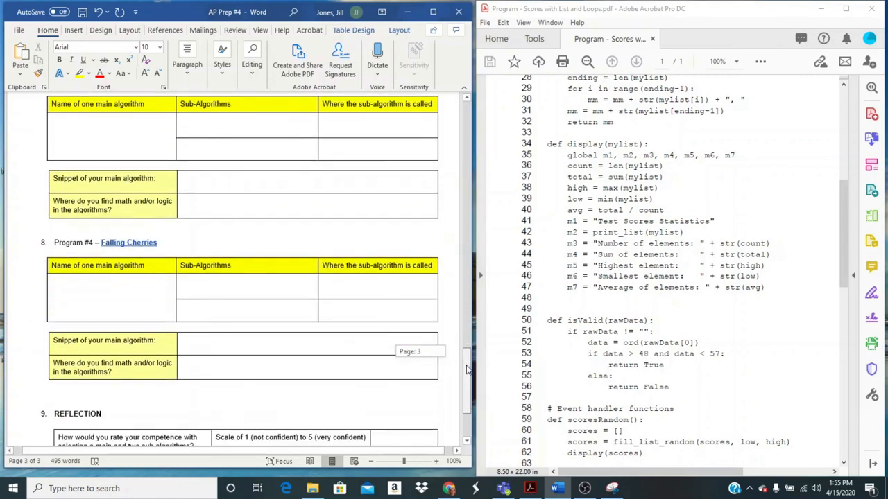
scroll("down", 3)
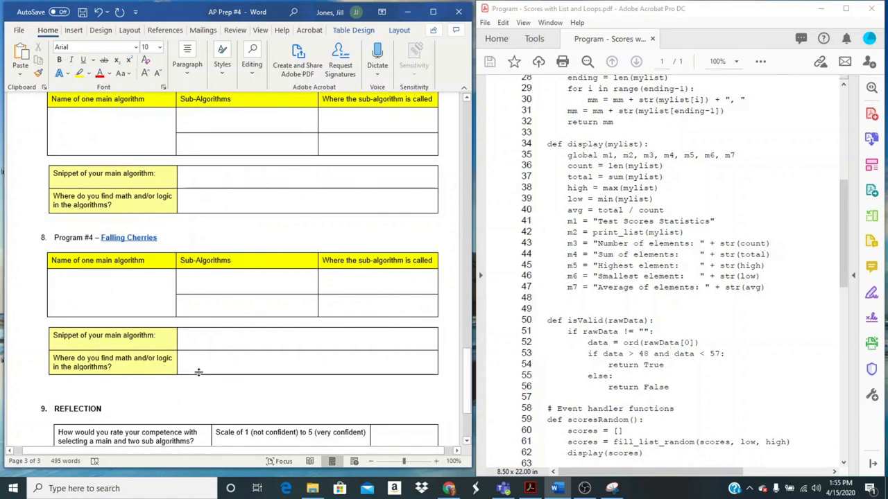
mouse_move(177, 350)
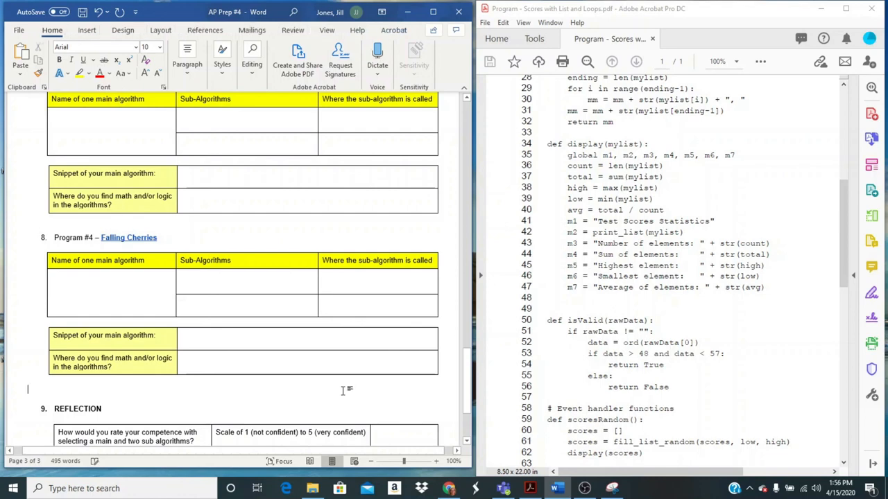
mouse_move(348, 393)
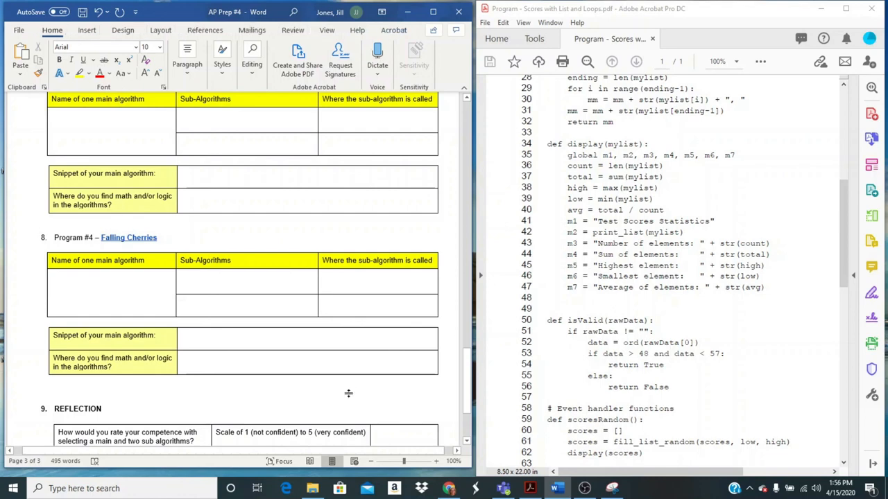